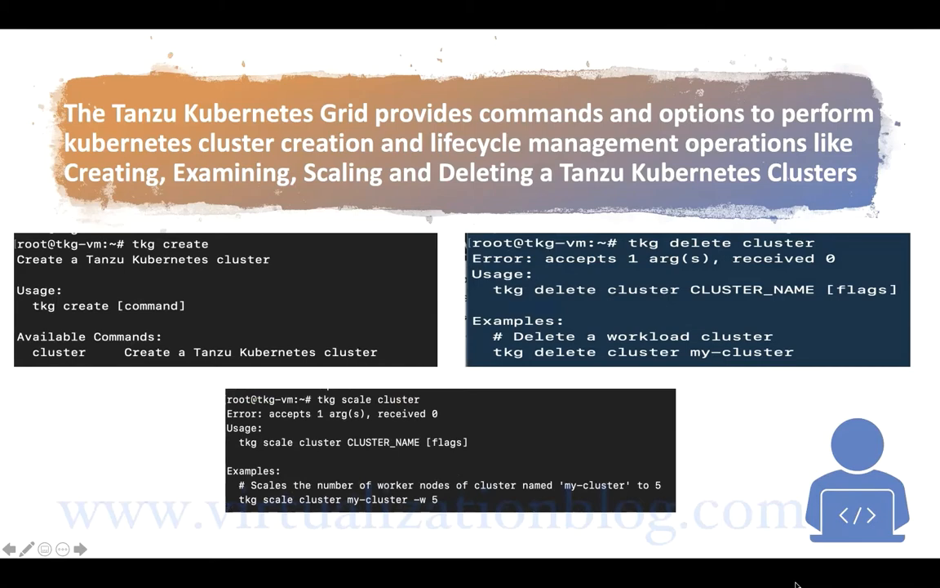
# Step: Leave the TKG lifecycle commands slide and bring up the tkg-vm shell prompt
pyautogui.click(80, 549)
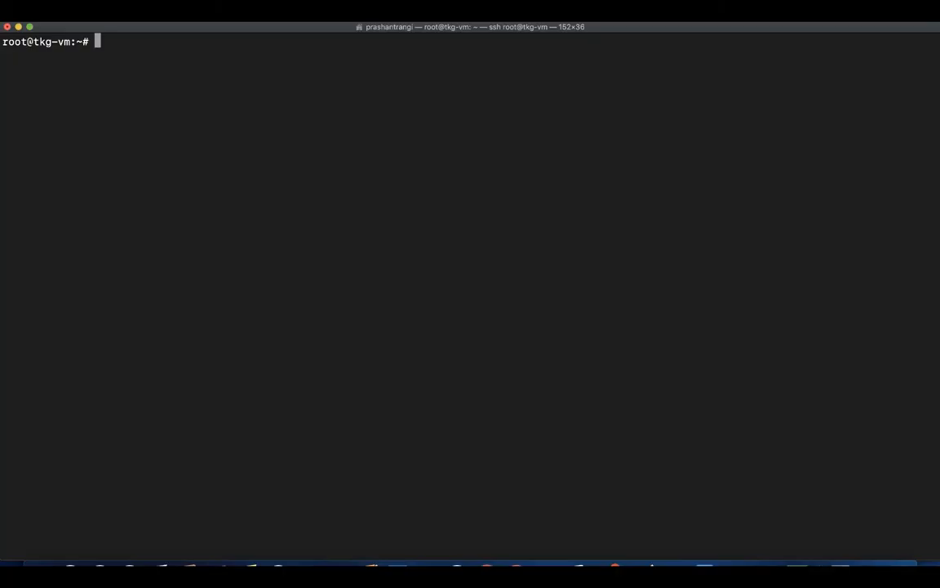
# Step: Show 'tkg create cluster' usage help, then view .tkg/config.yaml in vim
pyautogui.write('tkg c')
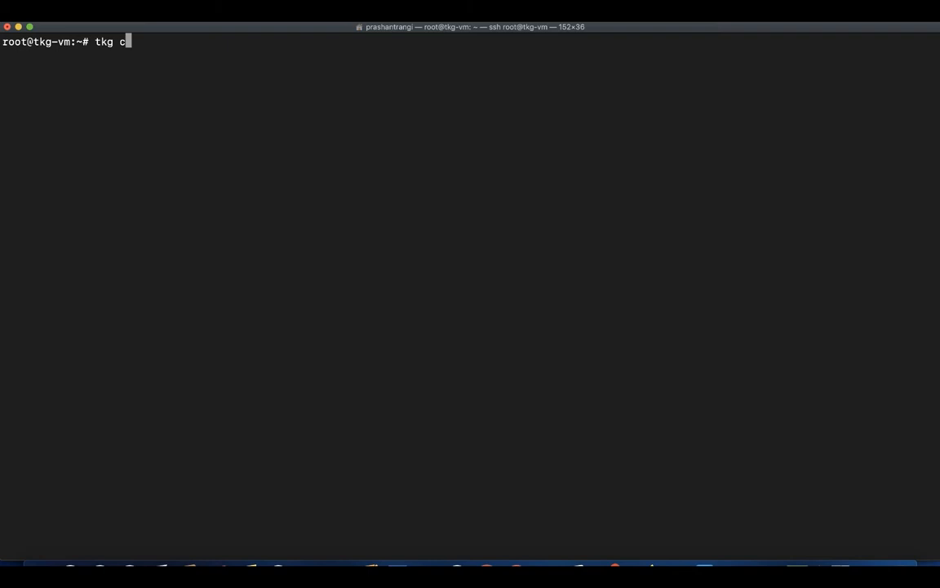
pyautogui.write('reate cluster')
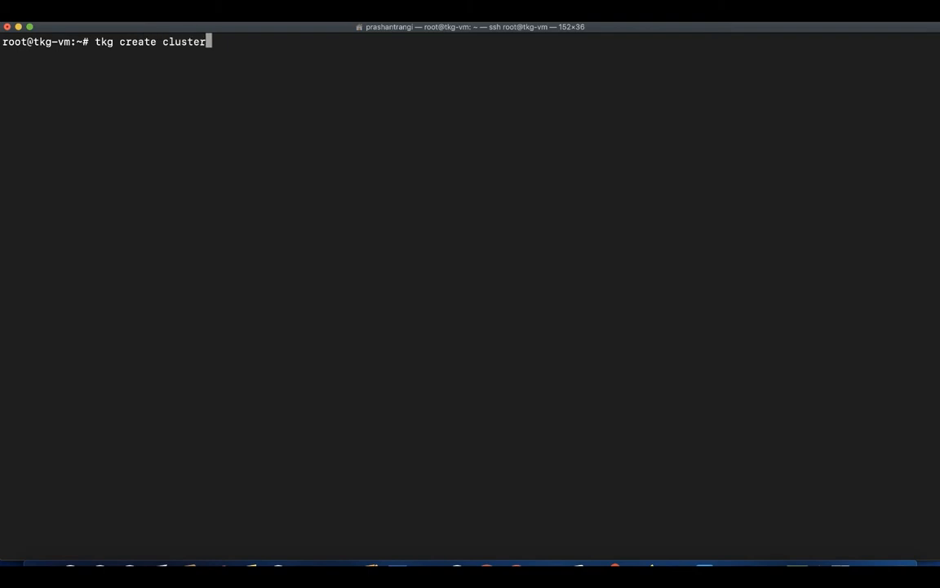
pyautogui.press('Return')
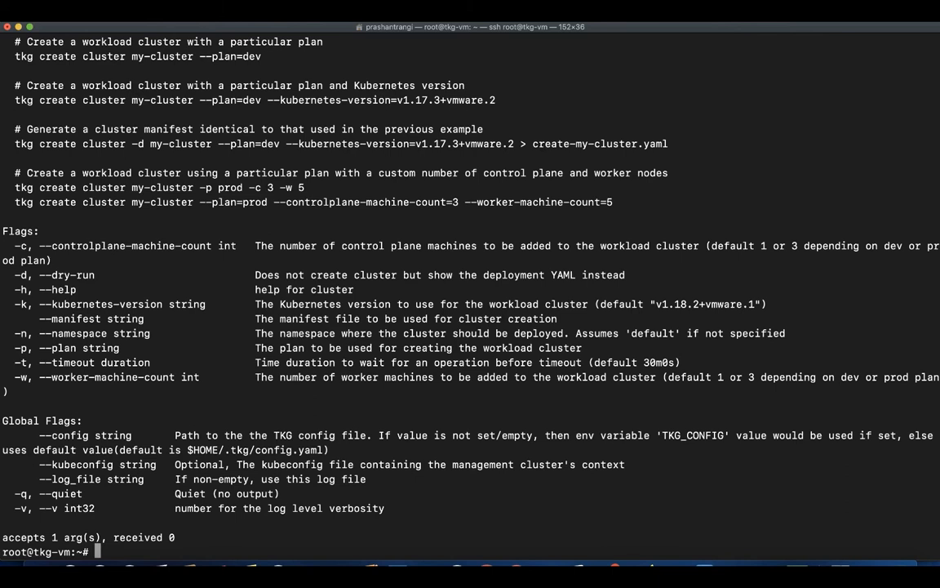
pyautogui.write('vim .tkg/config.yaml')
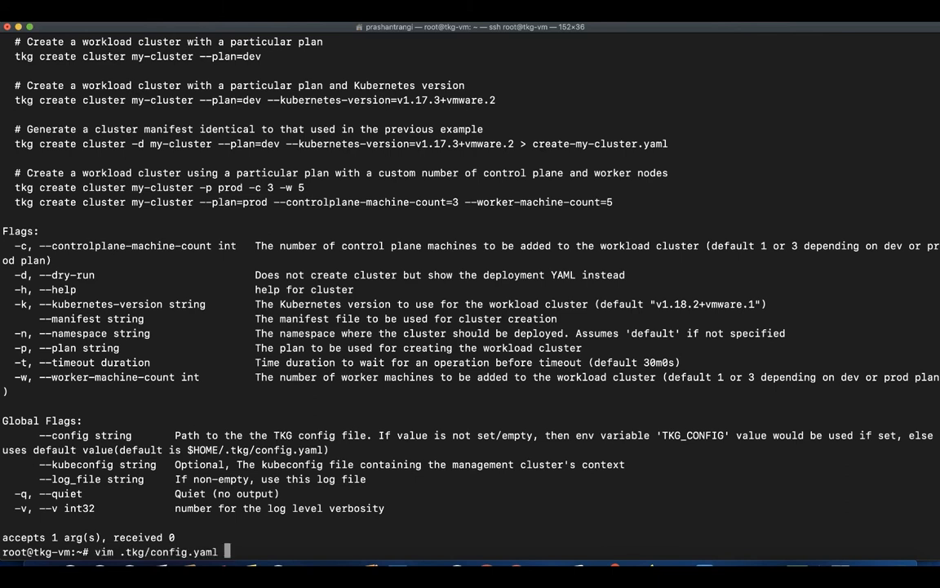
pyautogui.press('Return')
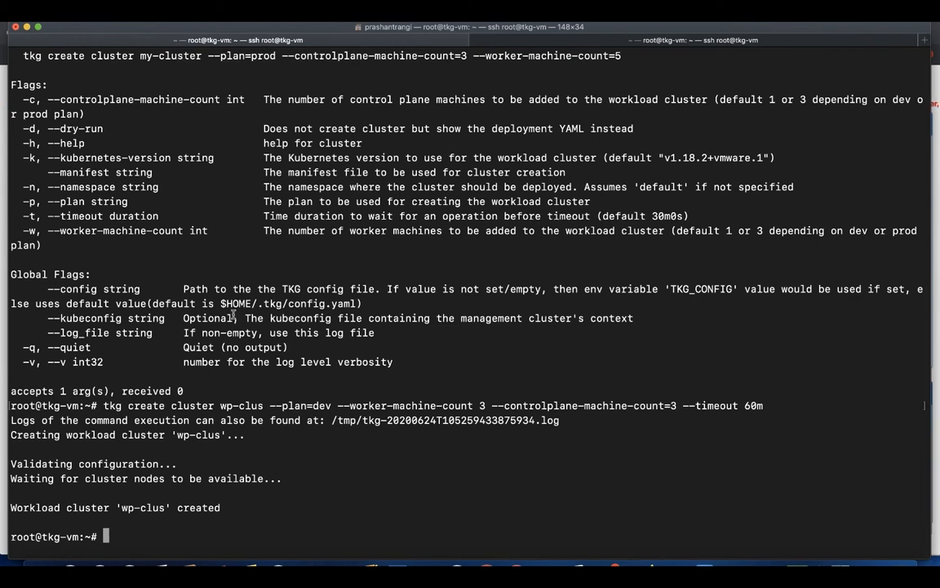
# Step: Save wp-clus credentials with tkg get credentials and list kubeconfig contexts with kubectl
pyautogui.write('tkg')
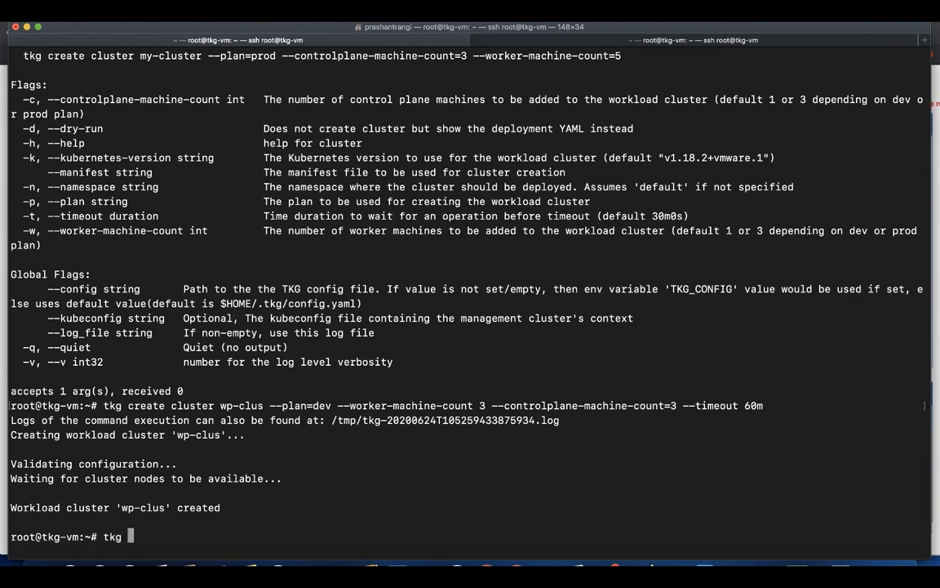
pyautogui.write('get credentials')
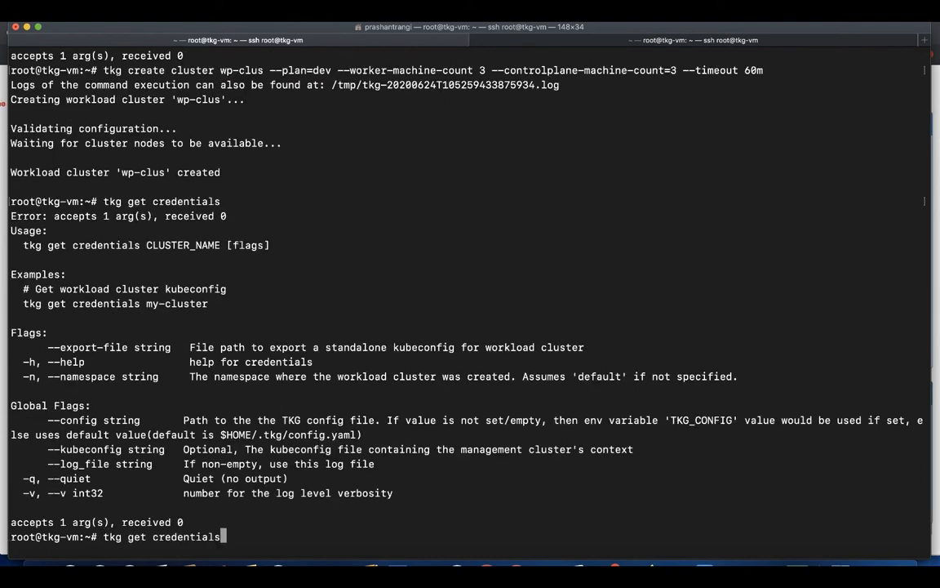
pyautogui.press('Return')
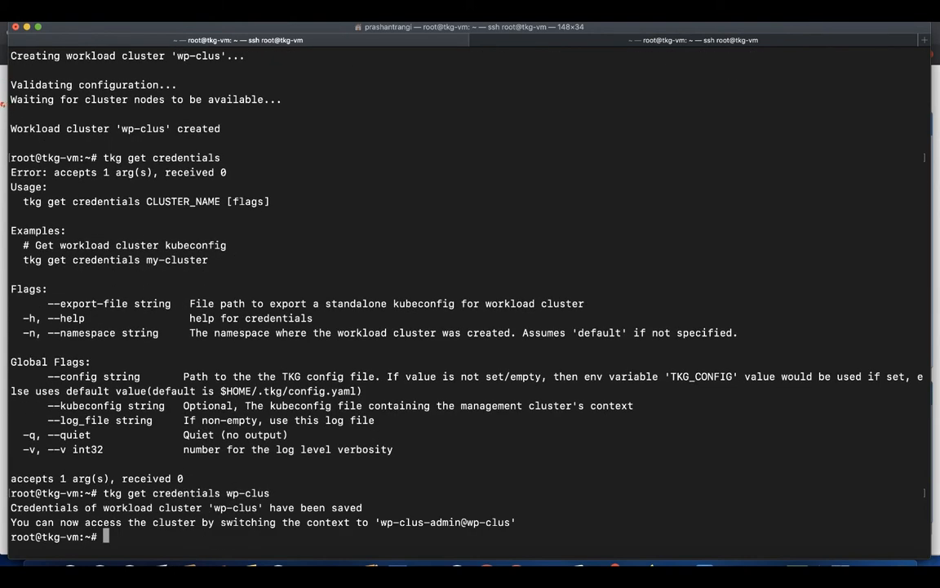
pyautogui.write('kubectl config')
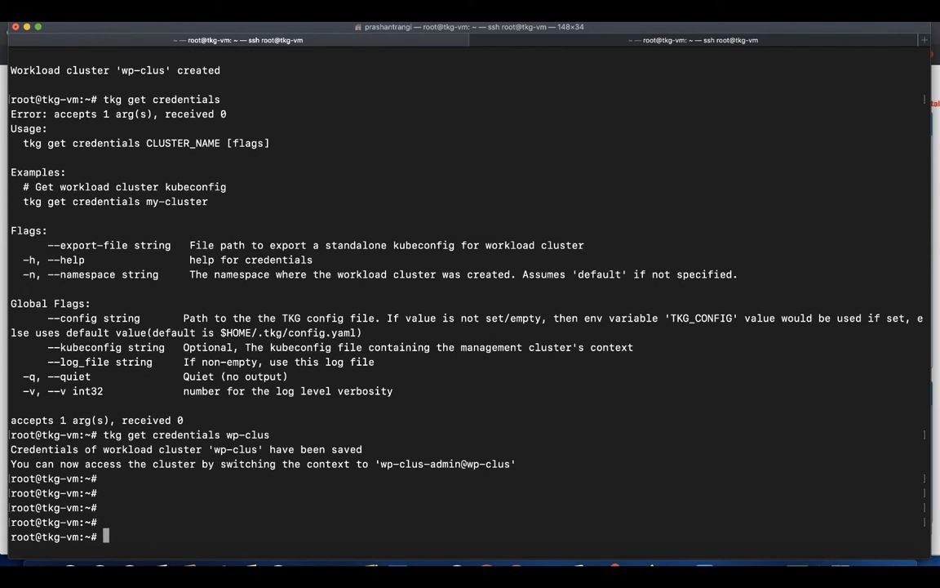
pyautogui.write('kubectl config get-c')
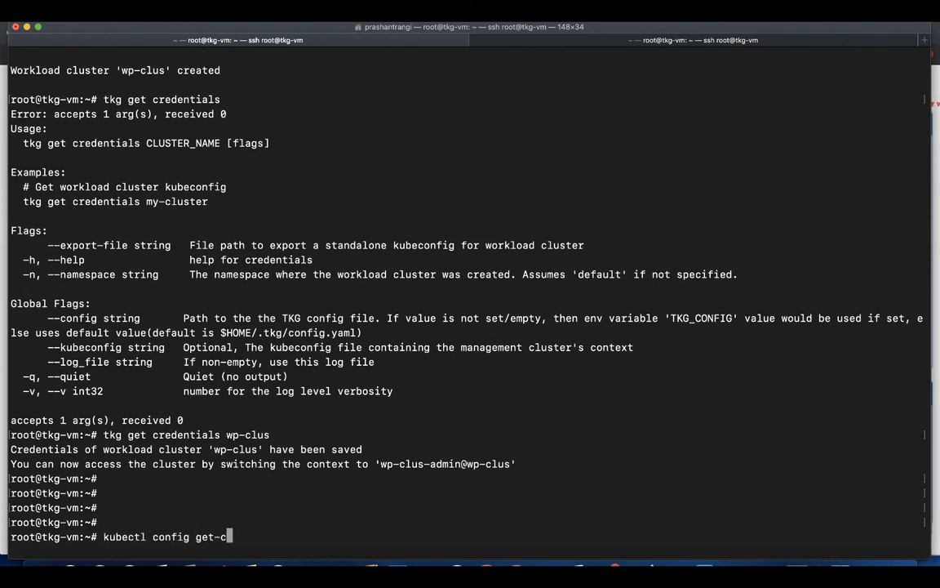
pyautogui.press('Return')
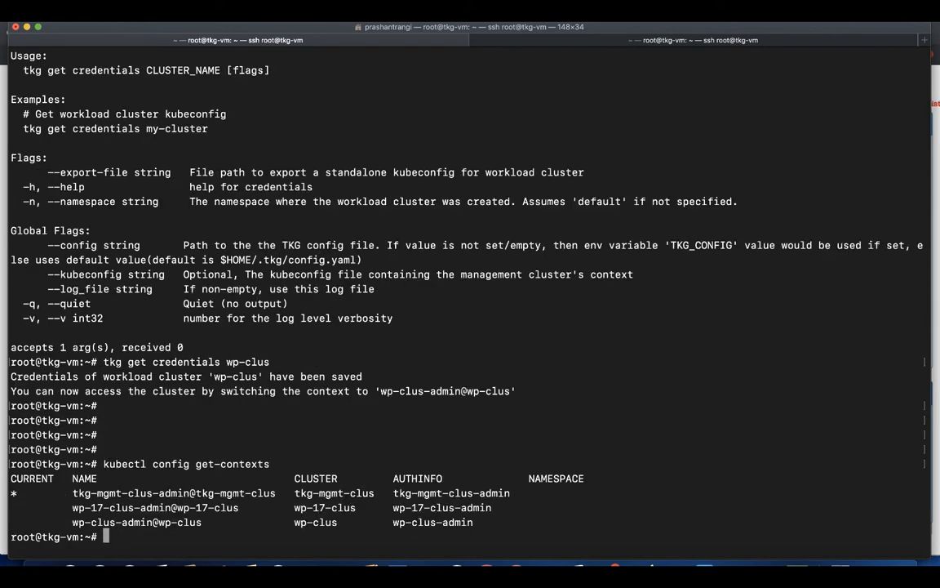
pyautogui.rightClick(151, 523)
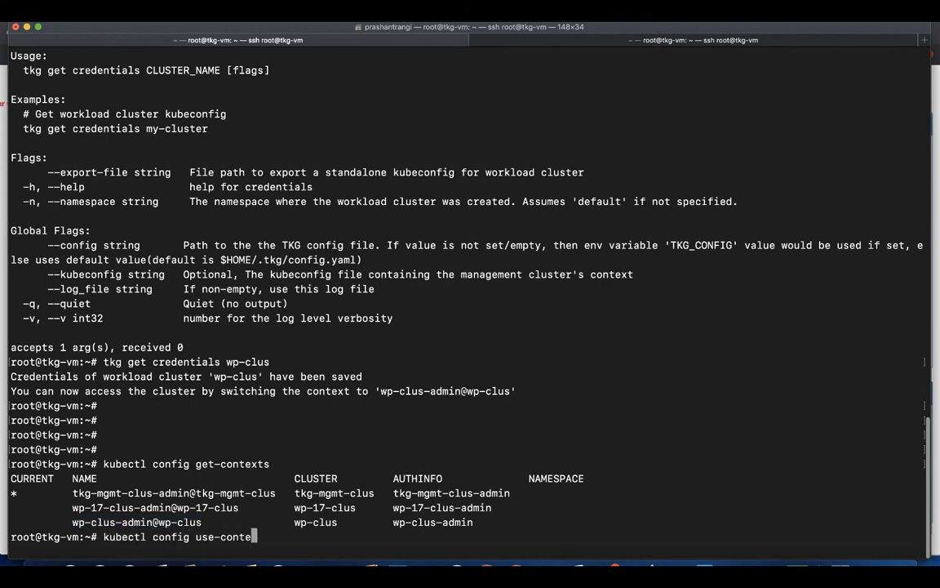
# Step: Switch to the wp-clus context, list pods across all namespaces, then clear the screen
pyautogui.press('Return')
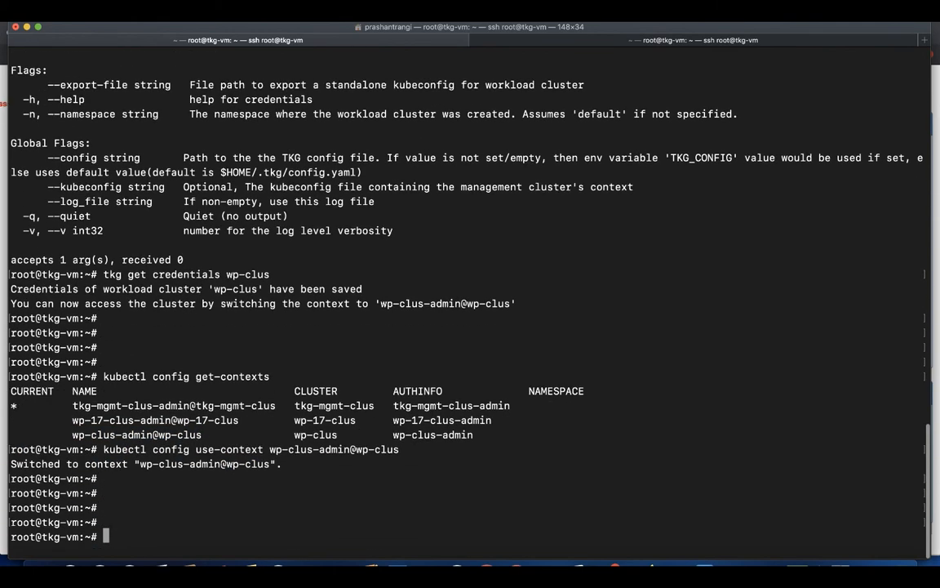
pyautogui.write('kubectl')
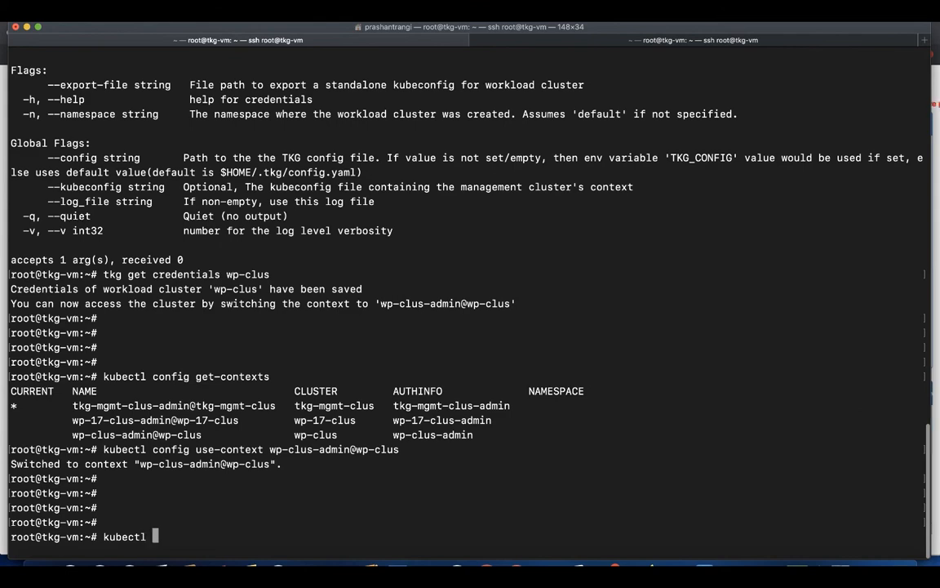
pyautogui.write('g')
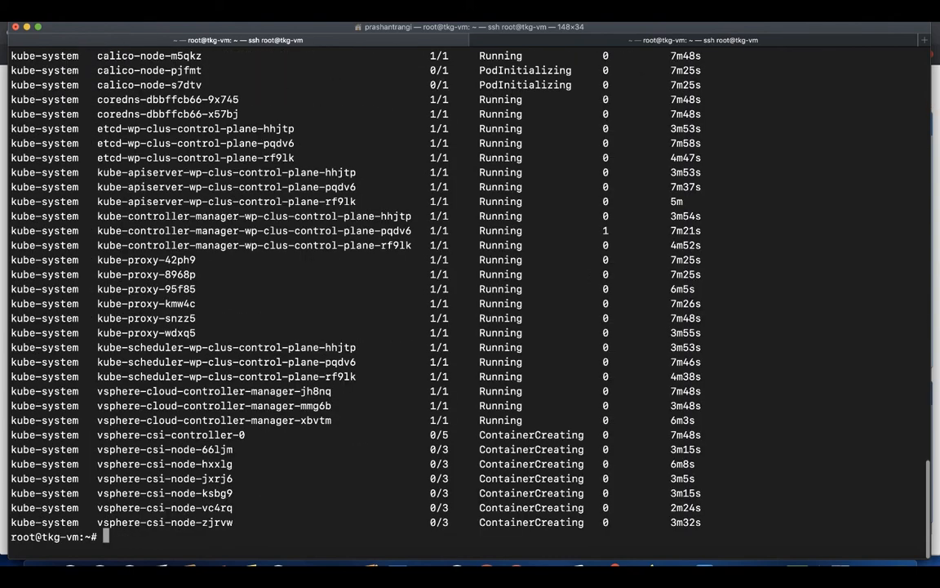
pyautogui.write('kubectl get pods -A')
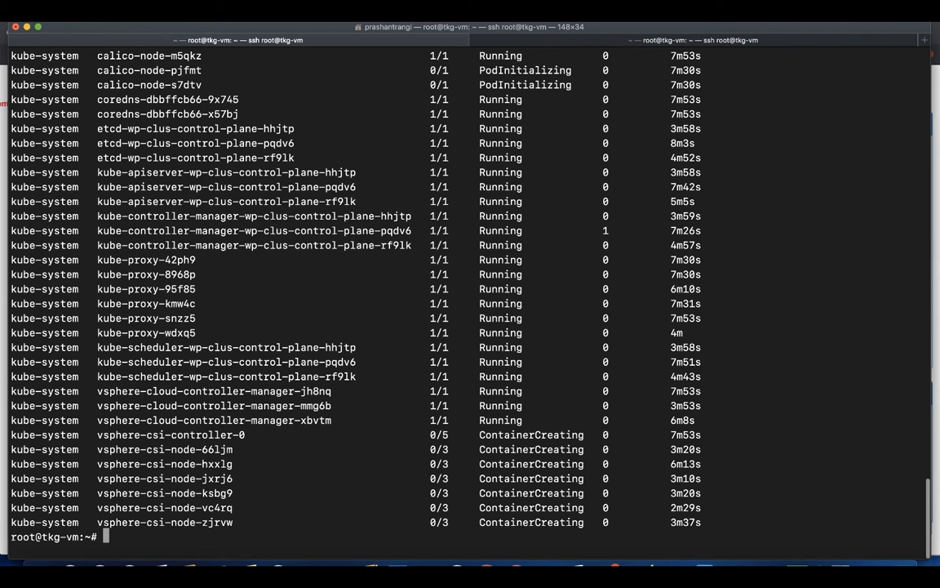
pyautogui.write('clea')
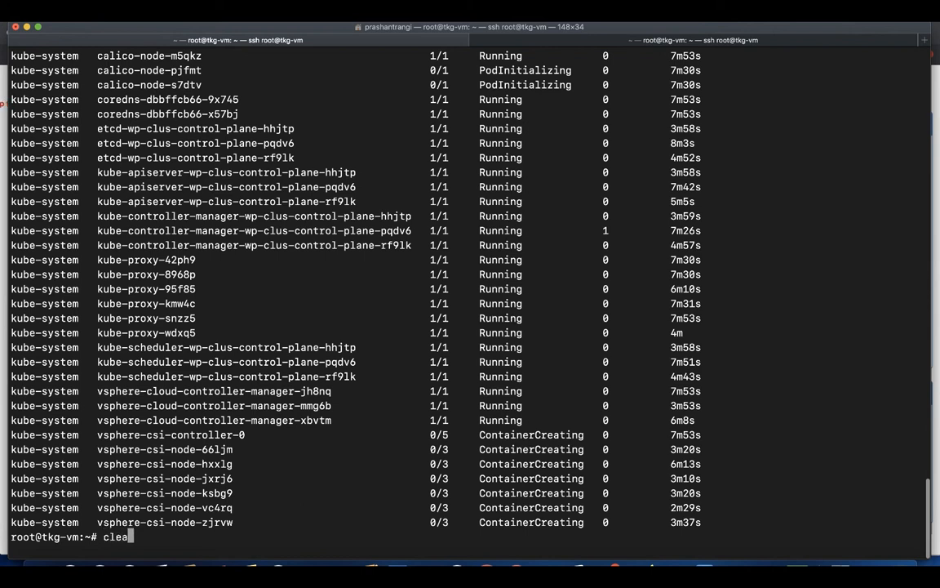
pyautogui.press('Return')
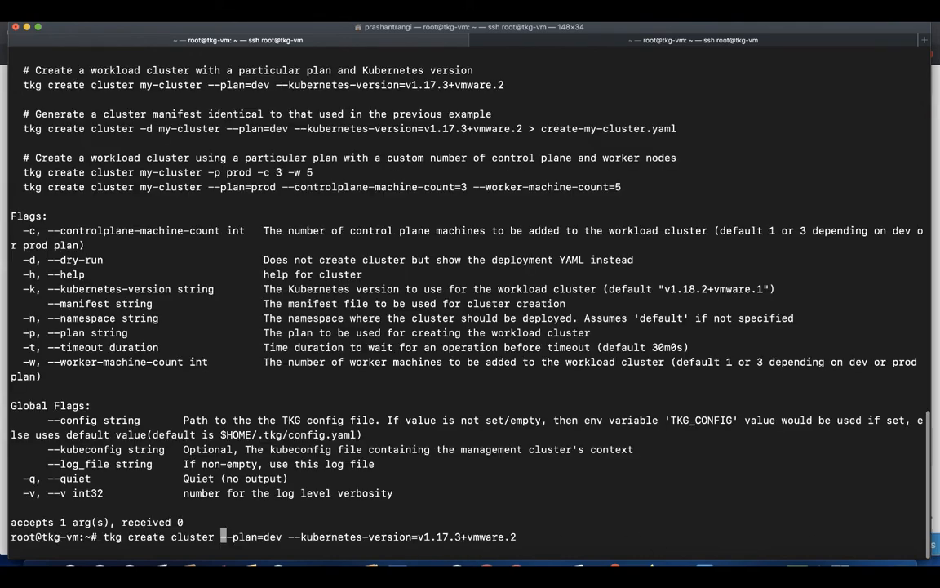
# Step: Create wp-17-clus on v1.17.3, save its credentials, list contexts and switch to its context
pyautogui.press('Return')
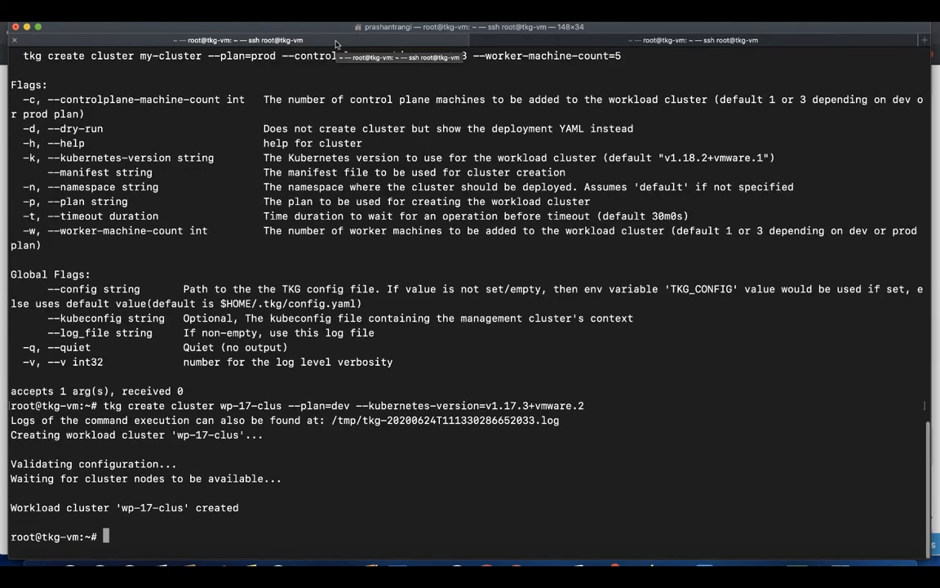
pyautogui.write('tkg get credentials wp-17-clus')
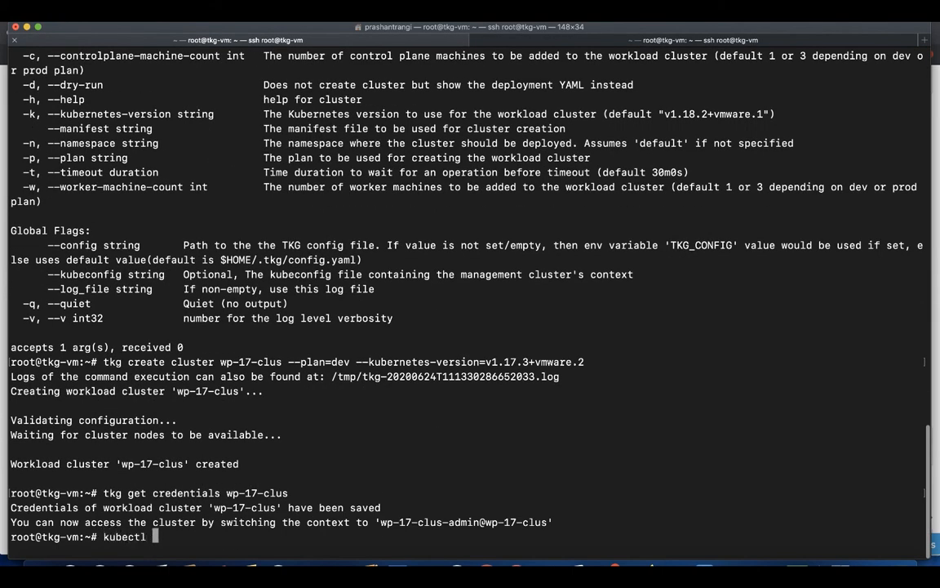
pyautogui.write('config get-conte')
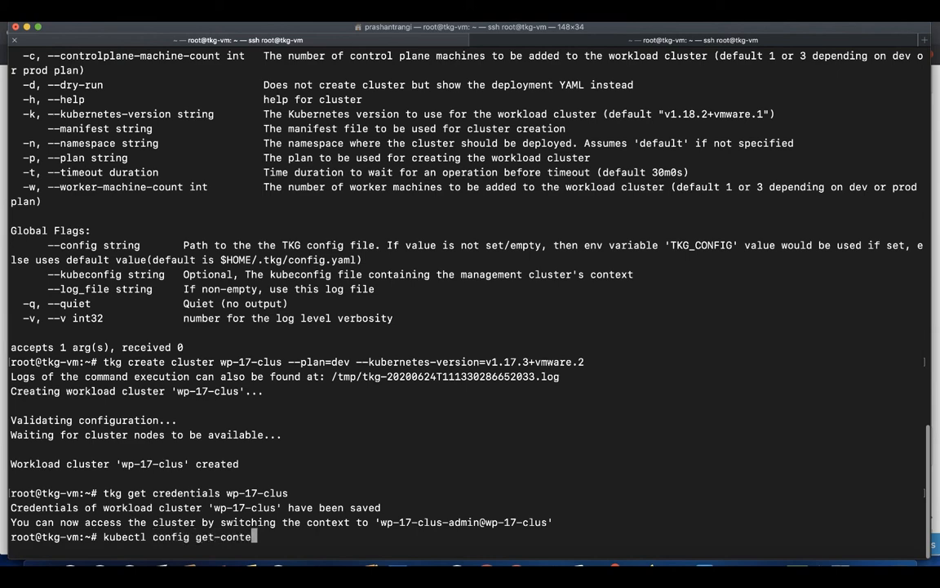
pyautogui.press('Return')
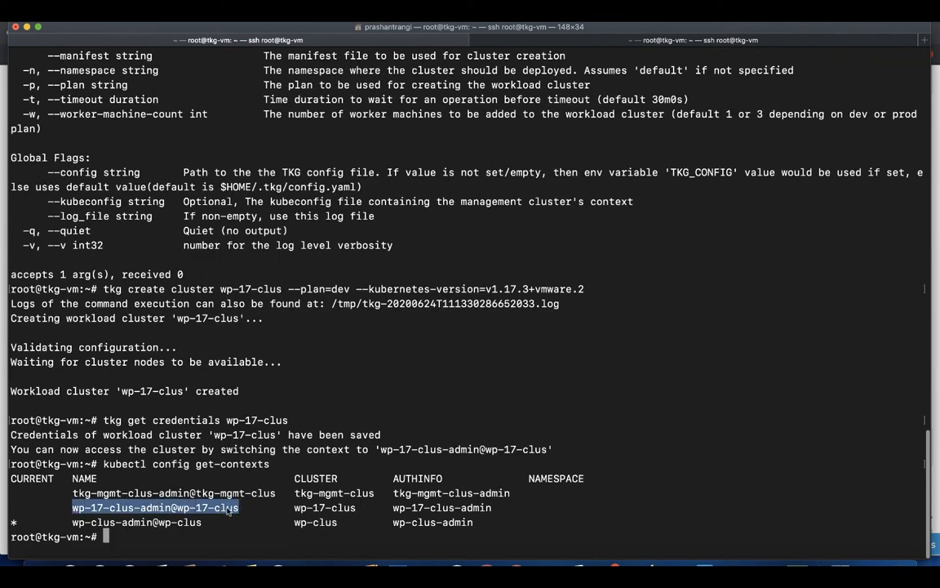
pyautogui.write('kubectl config use-context wp-17-clus-admin@wp-17-clus')
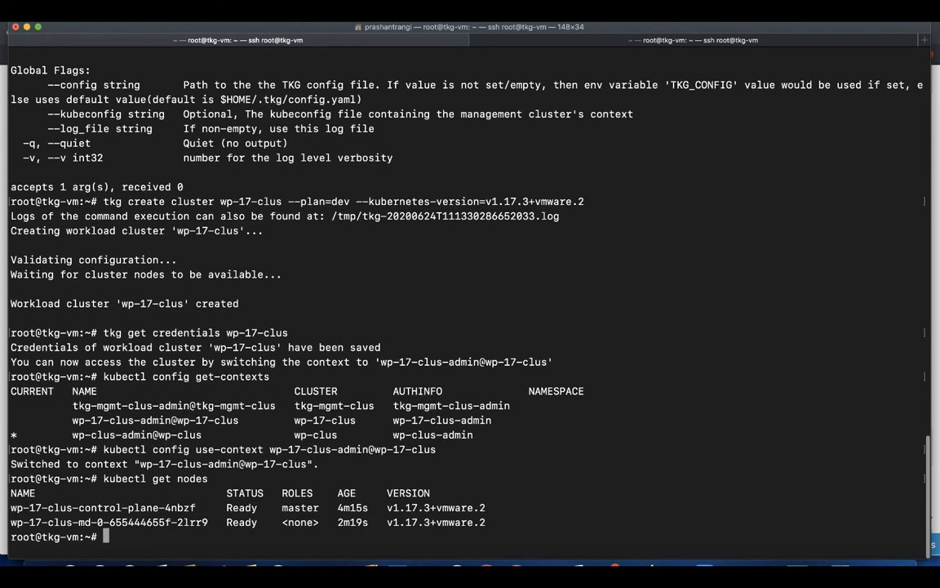
# Step: Scale wp-17-clus to three worker nodes with tkg scale cluster
pyautogui.write('tkg scale cl')
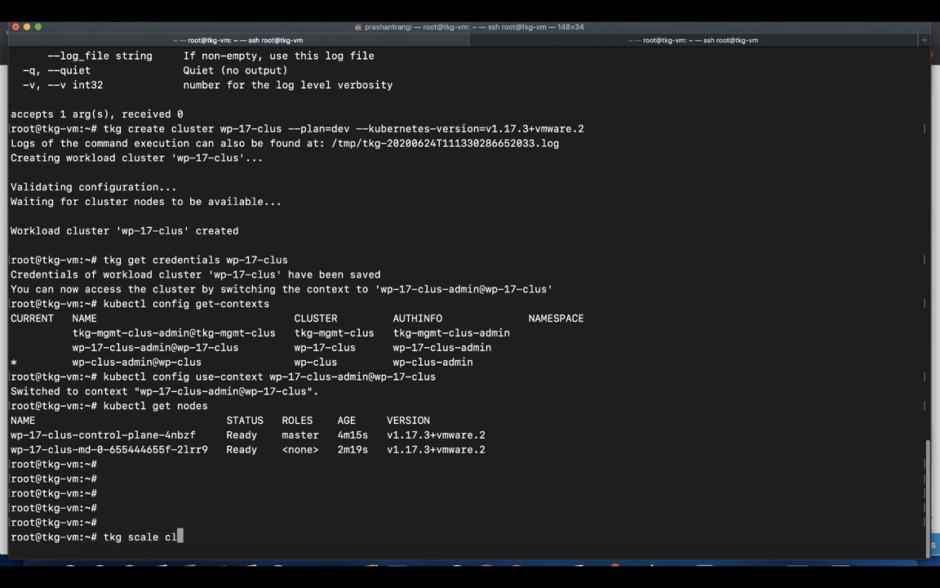
pyautogui.write('uster wp-17-clus')
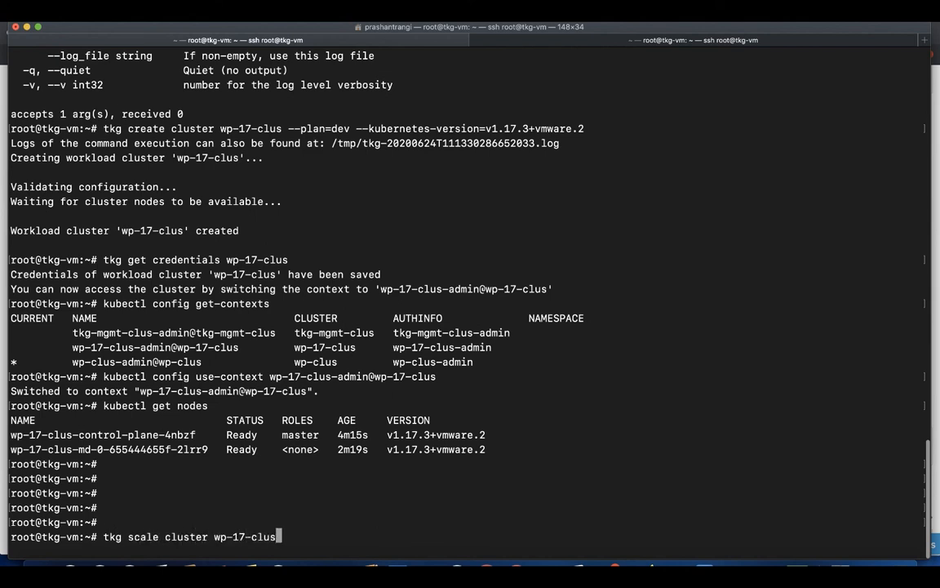
pyautogui.write('--worker-node')
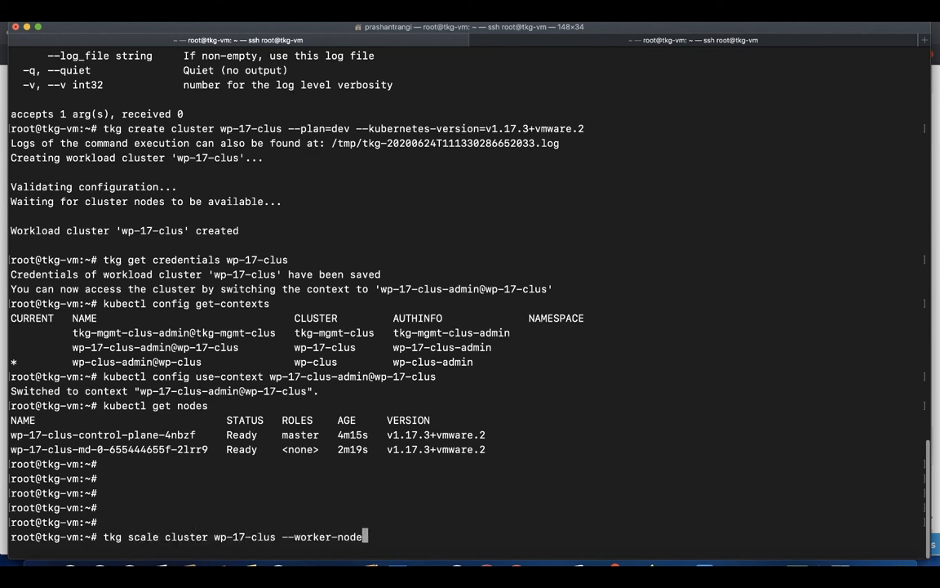
pyautogui.press('Return')
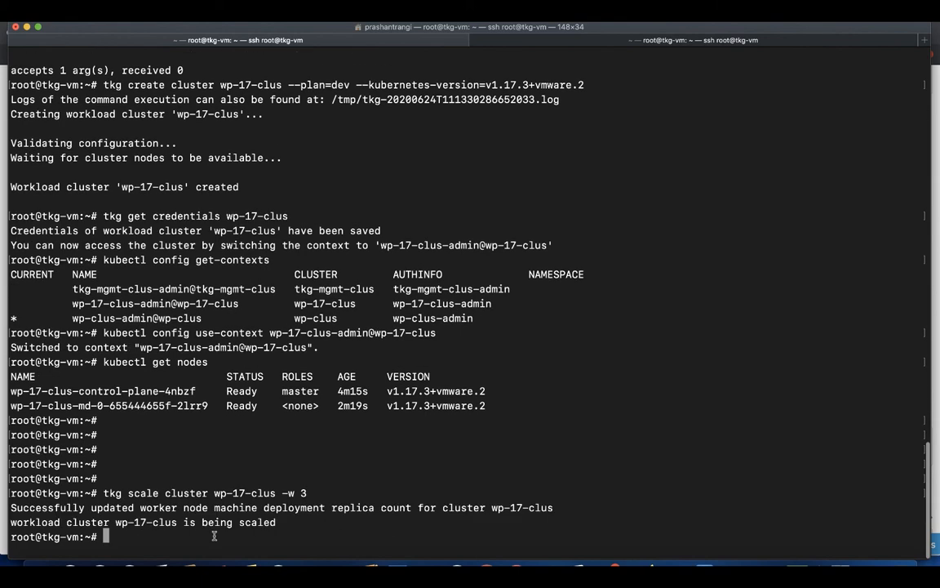
pyautogui.moveTo(480, 337)
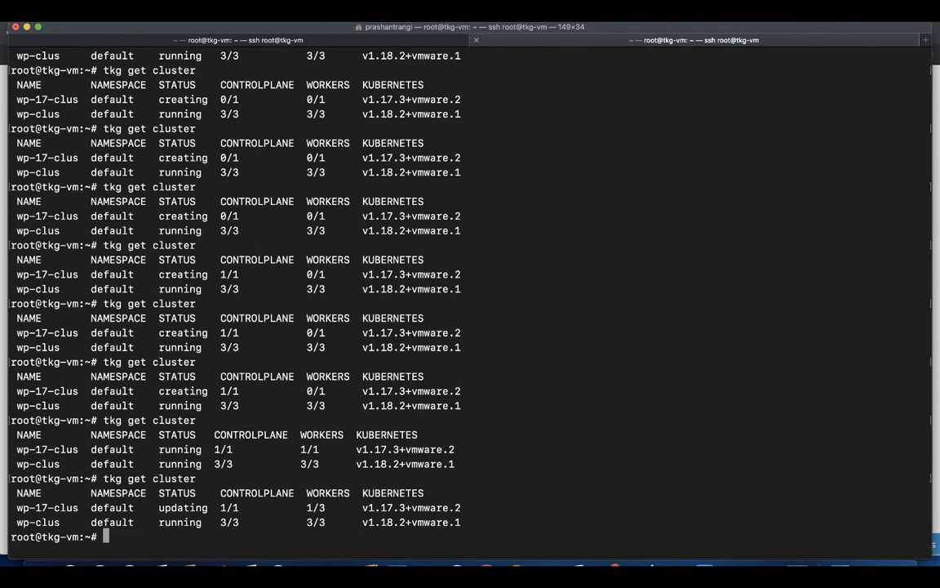
# Step: Scale wp-clus down to one worker and one control-plane node with tkg scale cluster
pyautogui.write('kube')
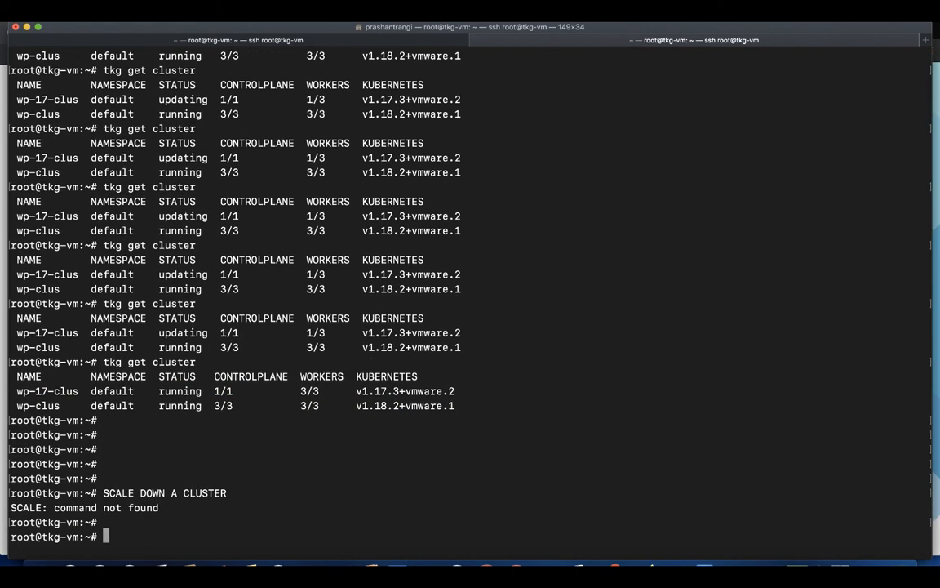
pyautogui.write('tkg scale cluster wp-clus -')
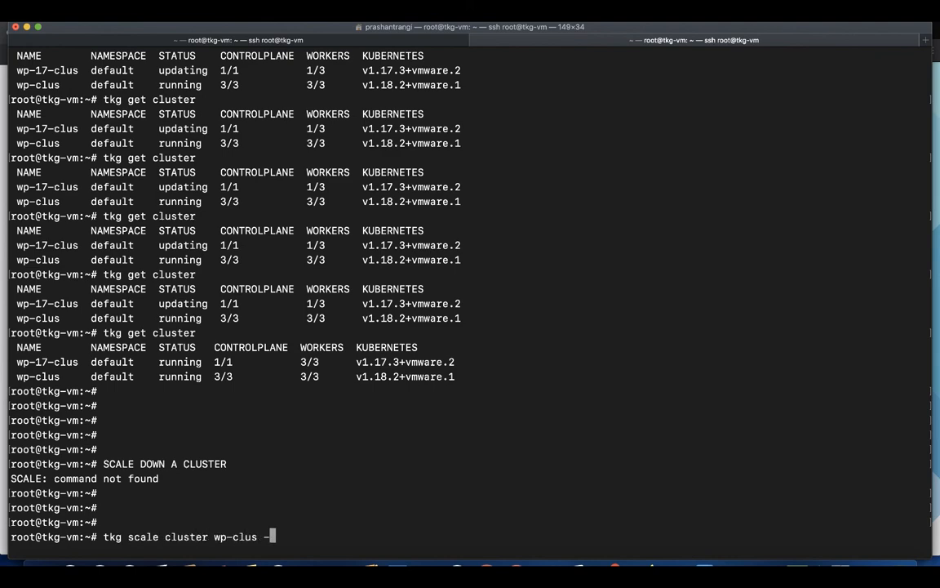
pyautogui.press('Return')
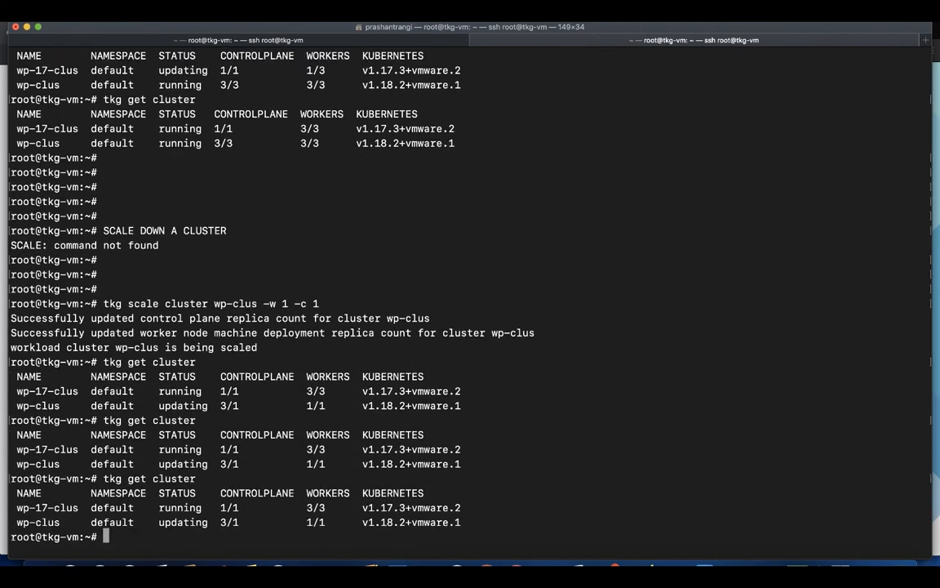
pyautogui.scroll(-3)
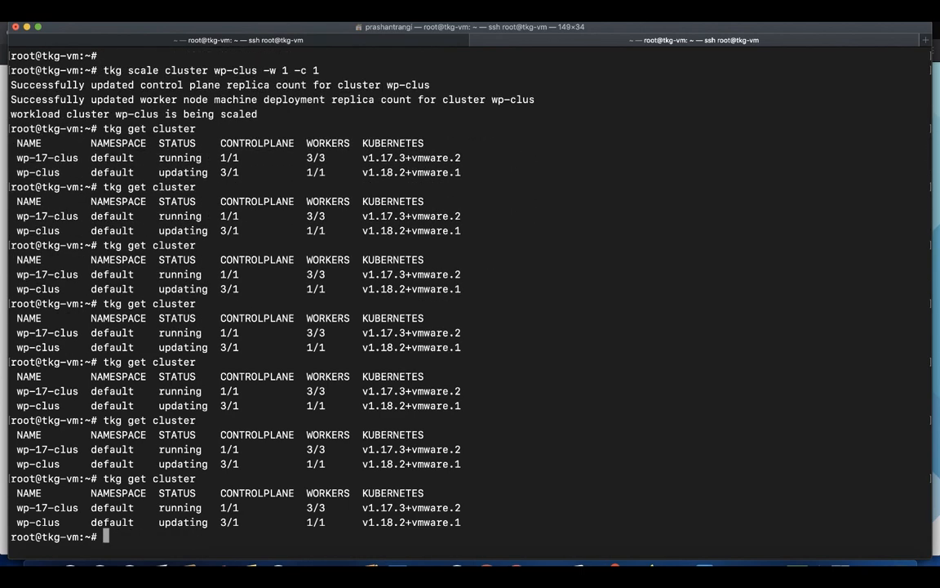